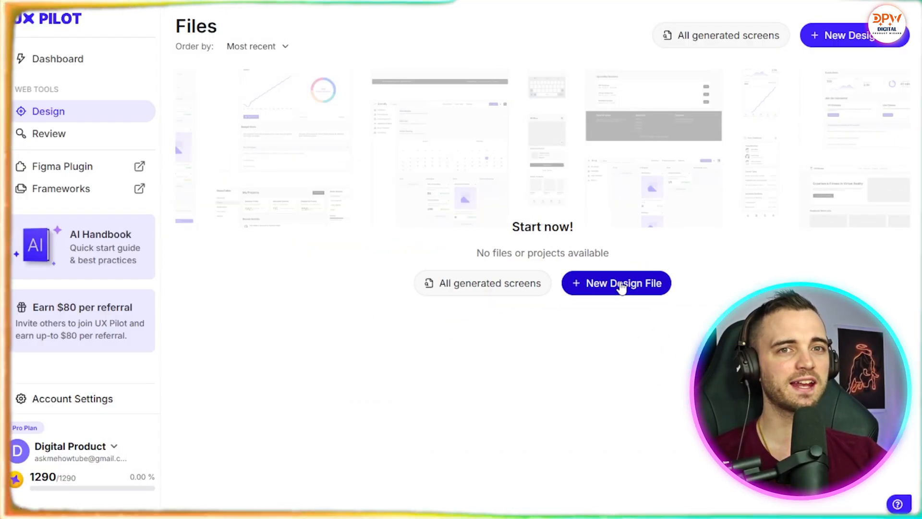
Create a design file named 'UI Design' whose page context requests a crypto staking dashboard.
{"action": "left_click", "coordinate": [616, 283]}
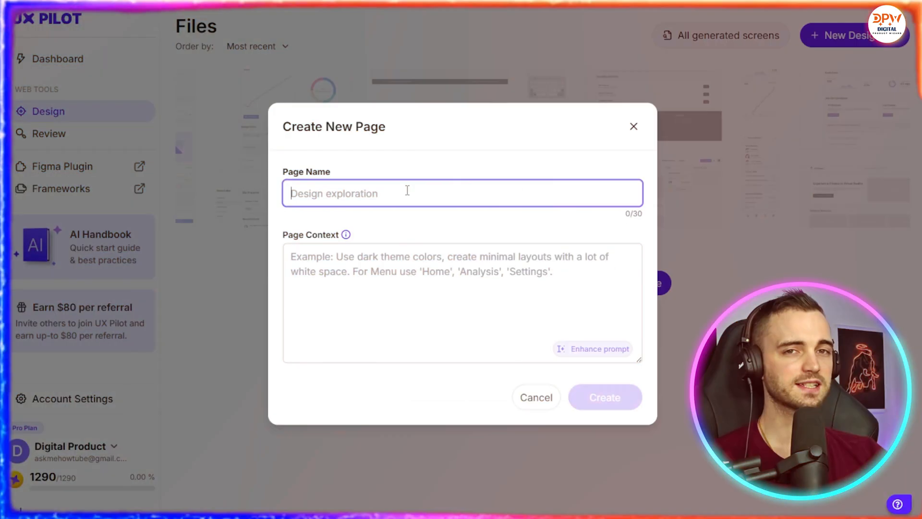
{"action": "type", "text": "UI Design"}
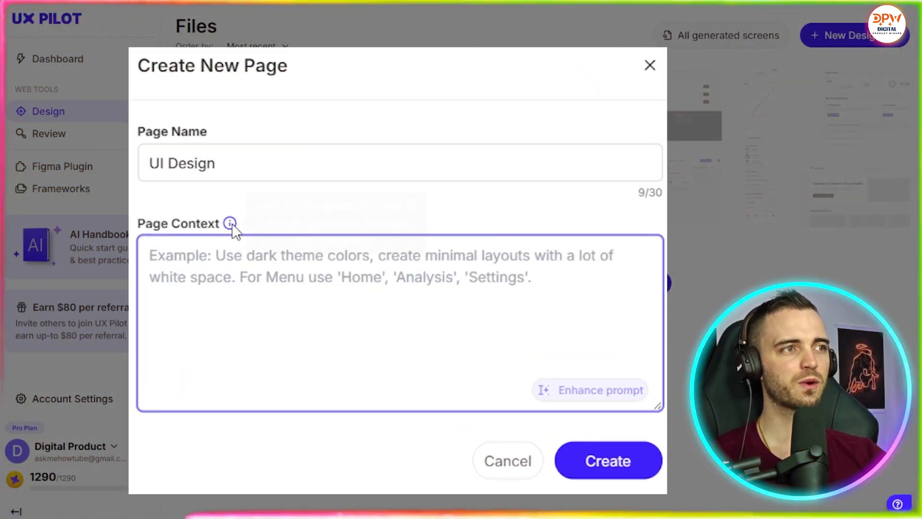
{"action": "mouse_move", "coordinate": [230, 223]}
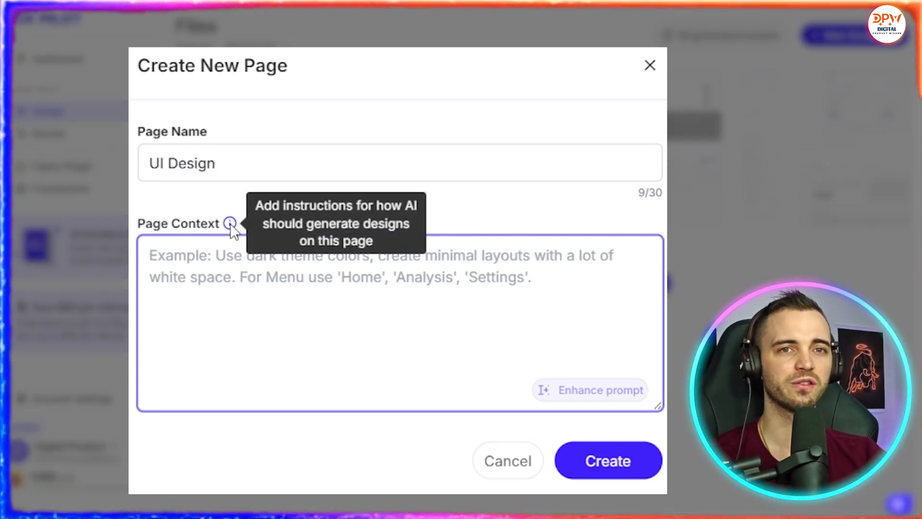
{"action": "left_click", "coordinate": [383, 265]}
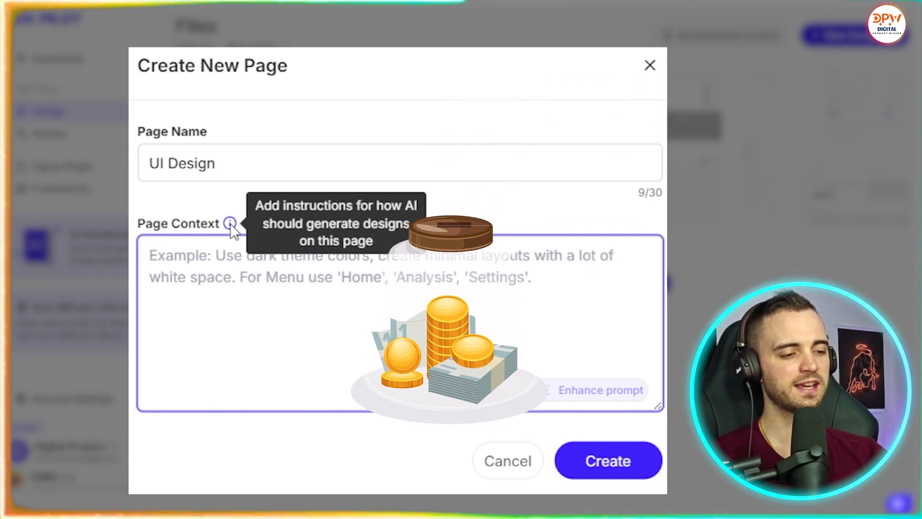
{"action": "type", "text": "Createw me an analytics dashboard for my crypto staking program"}
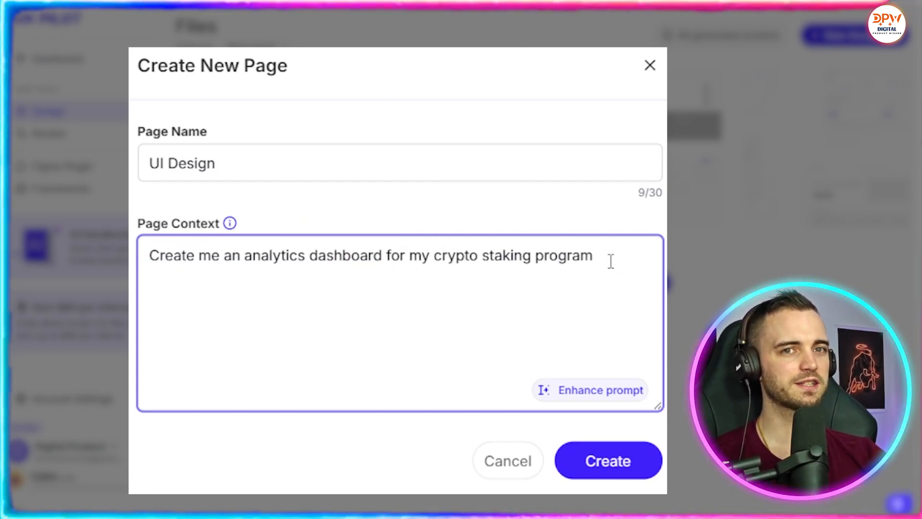
Enhance the dashboard request and review the brief's navigation, product overview and visual style.
{"action": "left_click", "coordinate": [590, 390]}
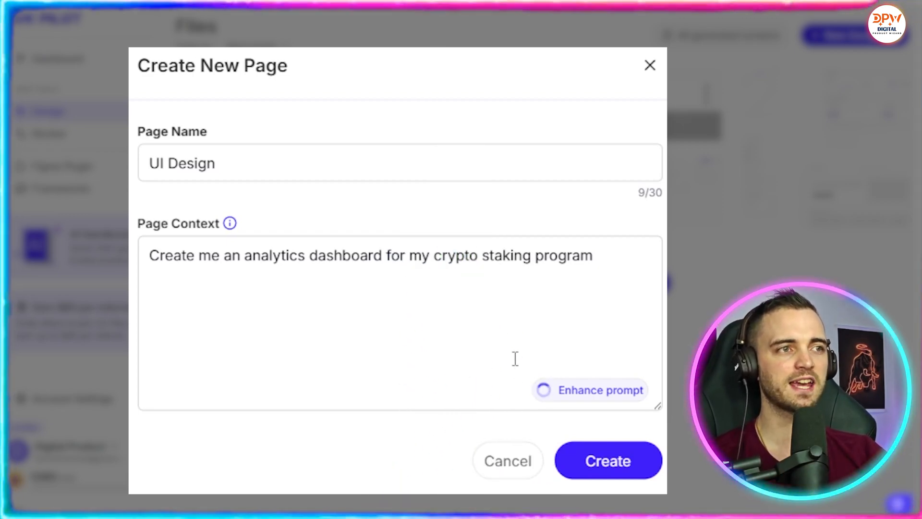
{"action": "left_click", "coordinate": [590, 390]}
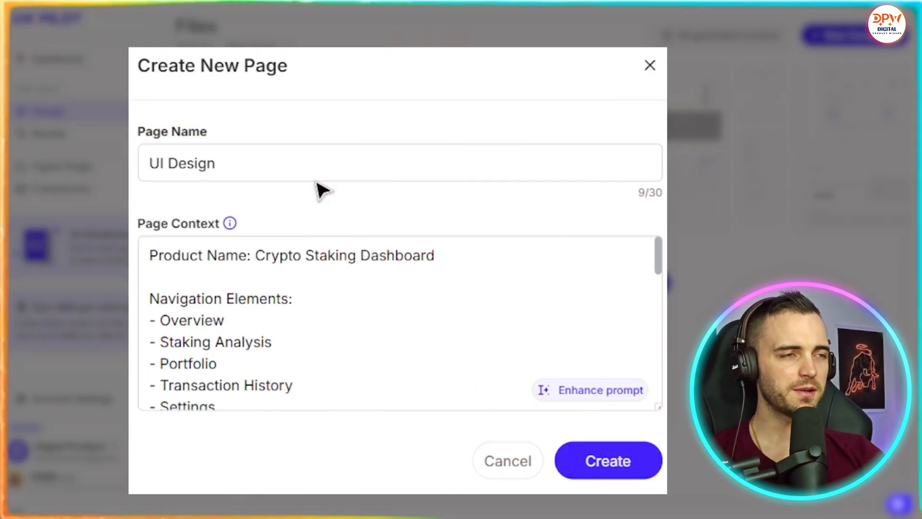
{"action": "scroll", "scroll_direction": "down", "scroll_amount": 3}
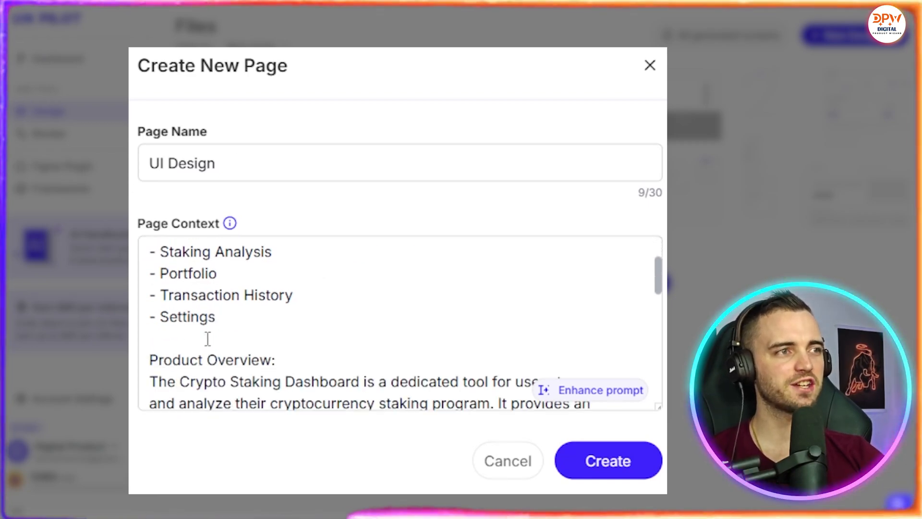
{"action": "scroll", "scroll_direction": "down", "scroll_amount": 3}
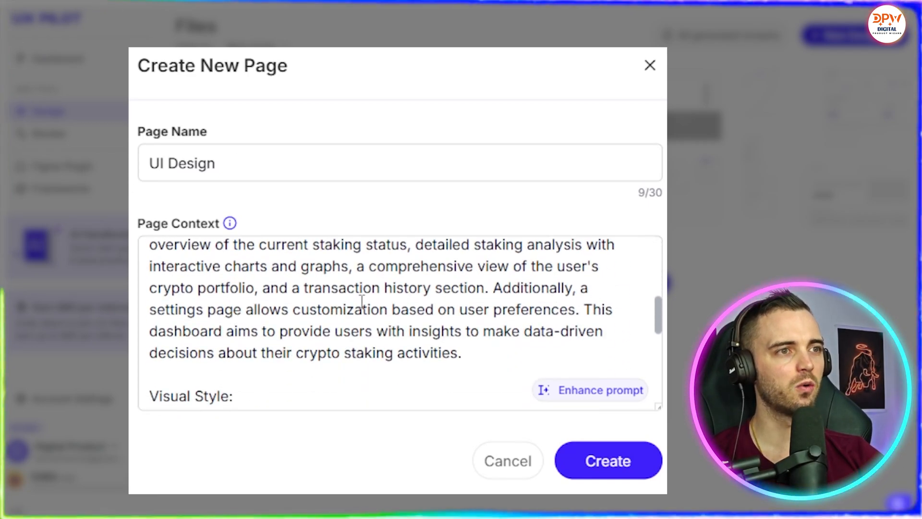
{"action": "scroll", "scroll_direction": "down", "scroll_amount": 3}
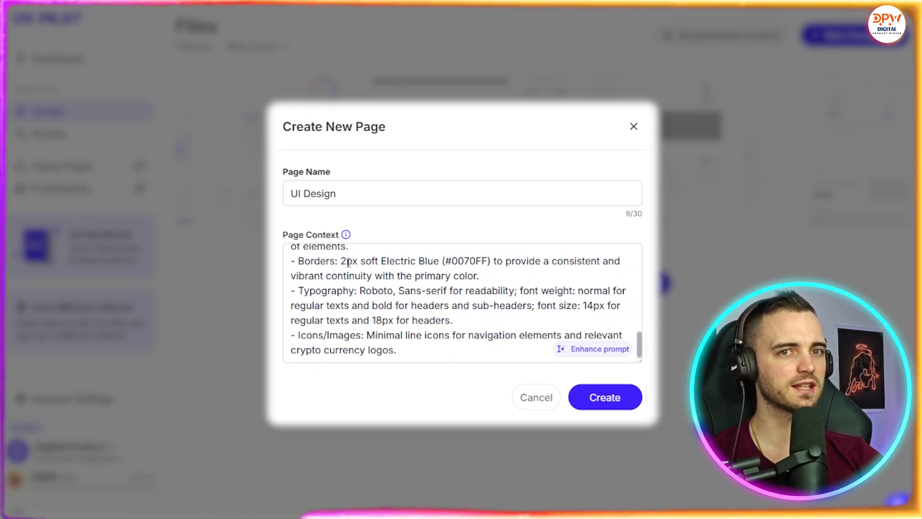
Create the UI Design page with the May 2025 Standard Model and advance the onboarding tips.
{"action": "left_click", "coordinate": [605, 397]}
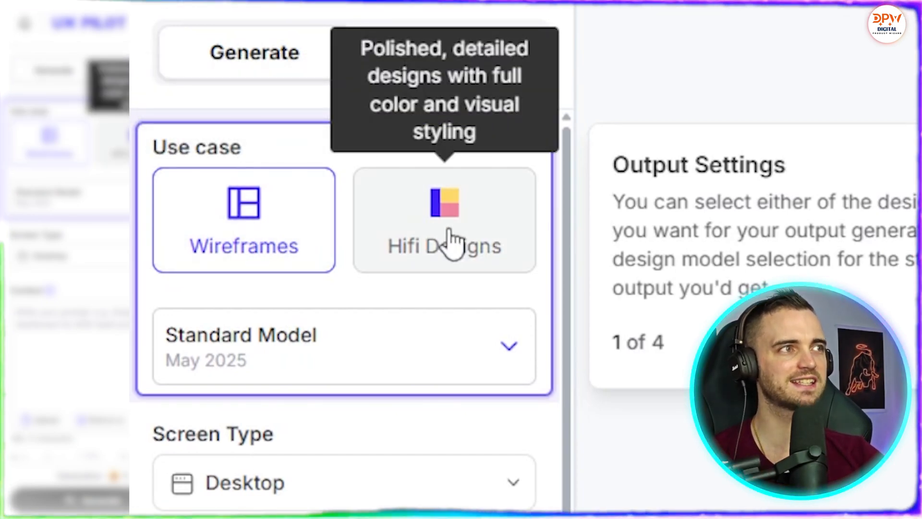
{"action": "left_click", "coordinate": [343, 346]}
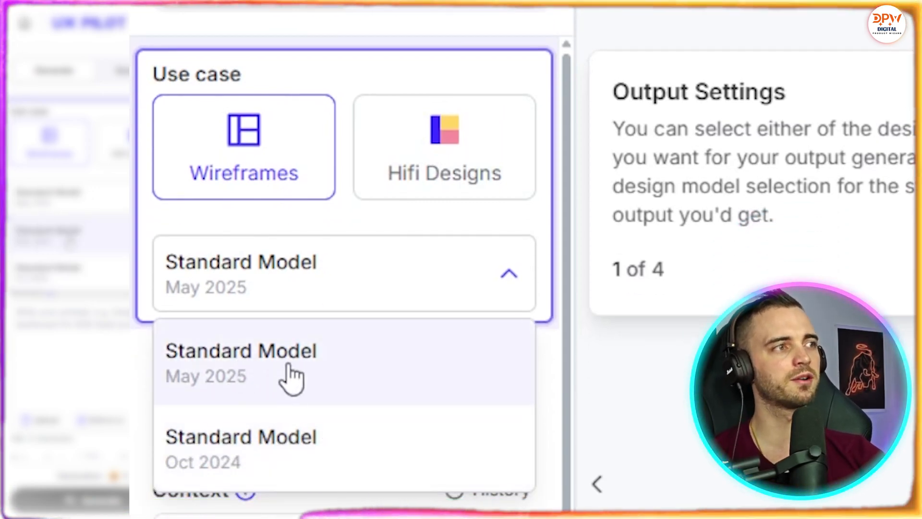
{"action": "left_click", "coordinate": [241, 351]}
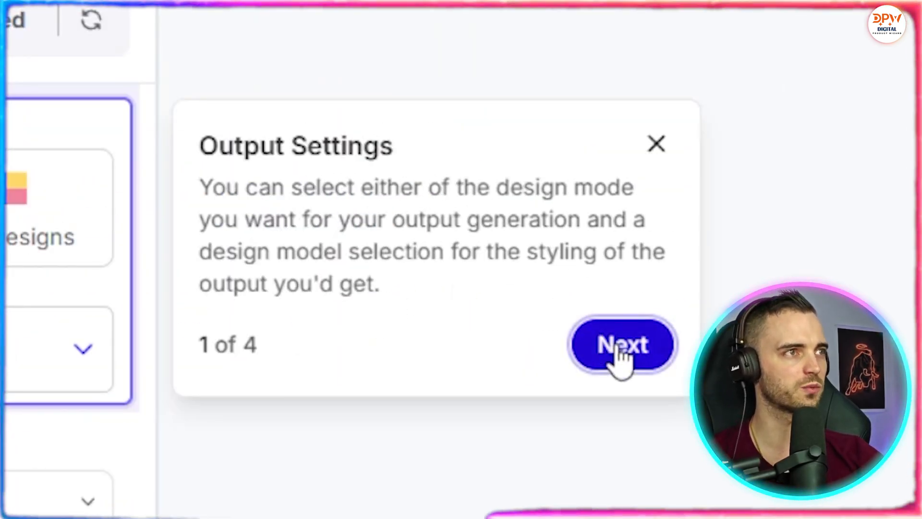
{"action": "left_click", "coordinate": [621, 344]}
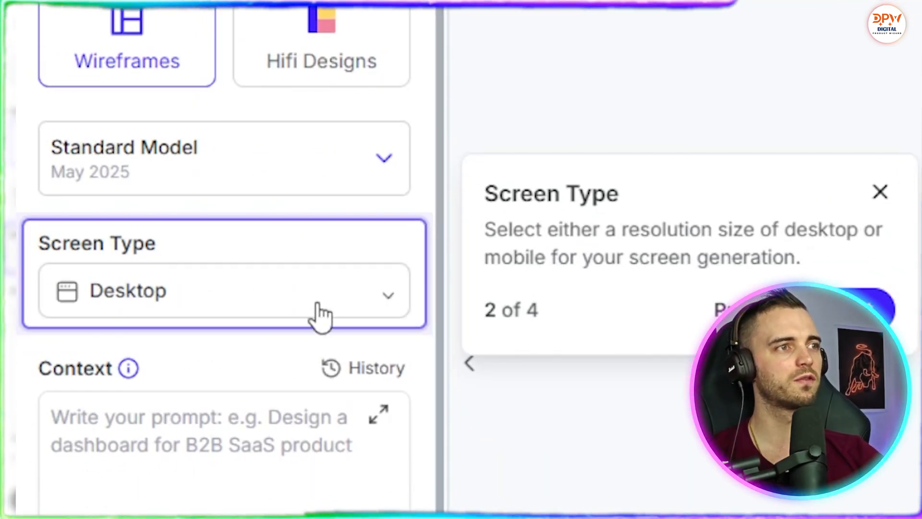
{"action": "left_click", "coordinate": [224, 291]}
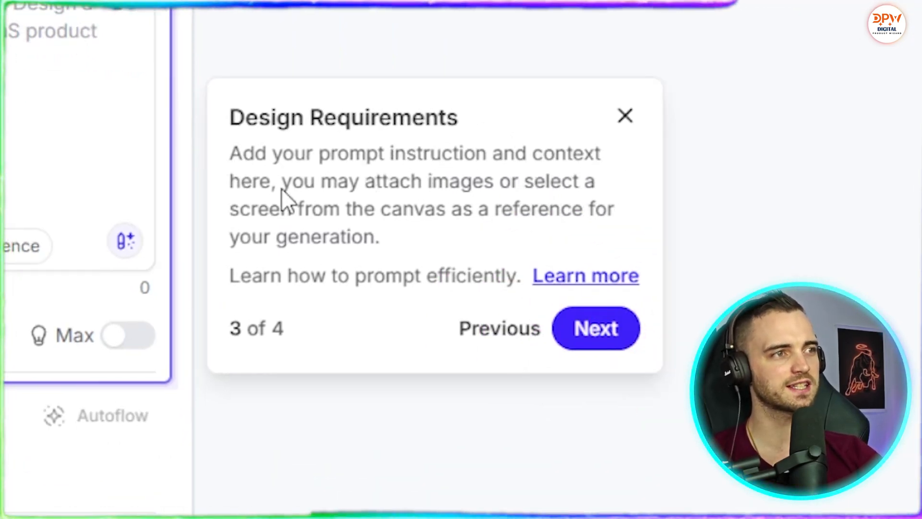
{"action": "mouse_move", "coordinate": [327, 244]}
{"action": "type", "text": "Create me a dashboard for my crypto staking program"}
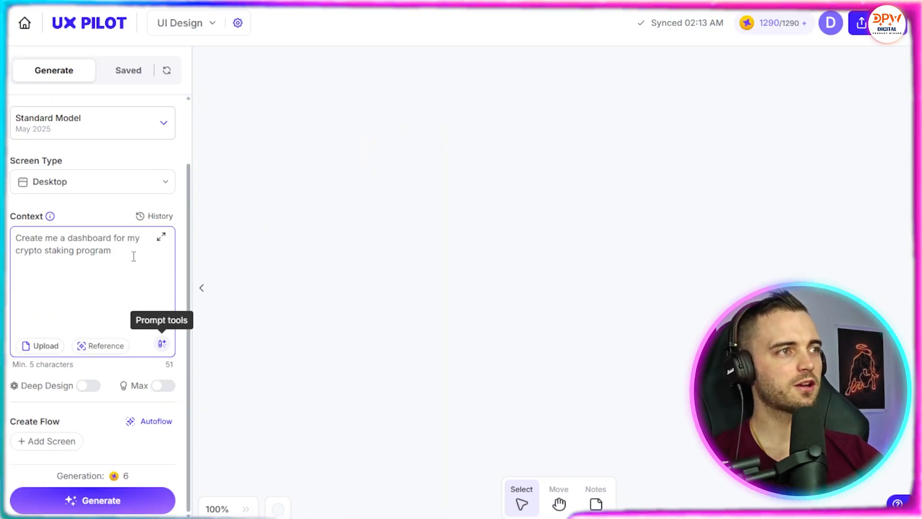
Enhance the short crypto staking prompt into a detailed product-requirement brief and scroll through it.
{"action": "left_click", "coordinate": [162, 345]}
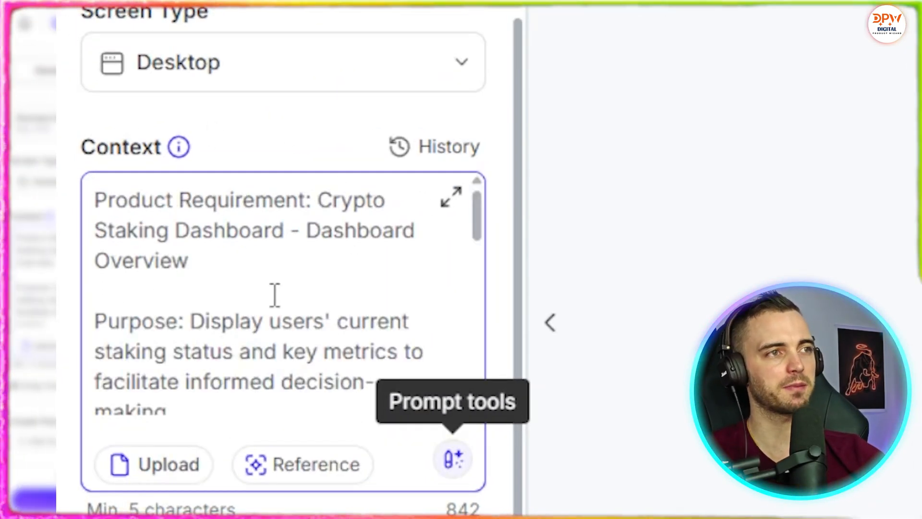
{"action": "scroll", "scroll_direction": "down", "scroll_amount": 3}
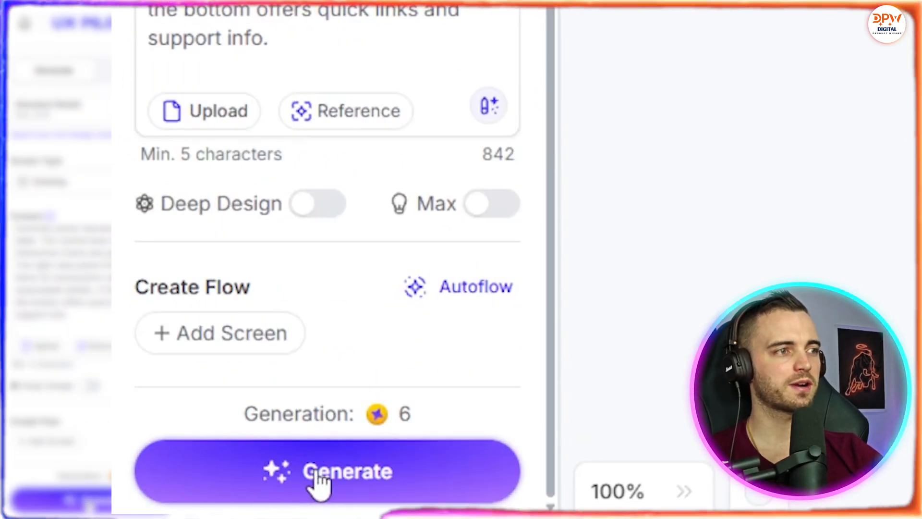
Generate the dark dashboard screen with portfolio summary, charts and recent activity panels.
{"action": "left_click", "coordinate": [327, 471]}
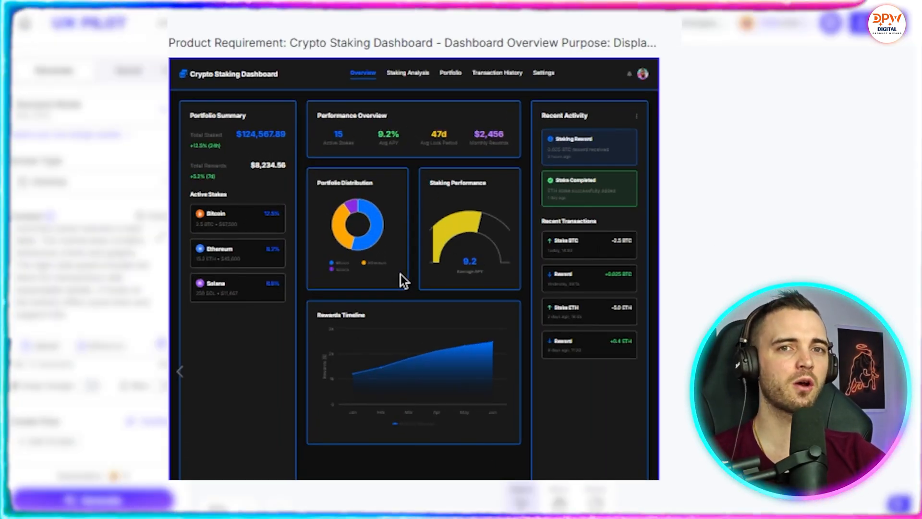
{"action": "mouse_move", "coordinate": [644, 94]}
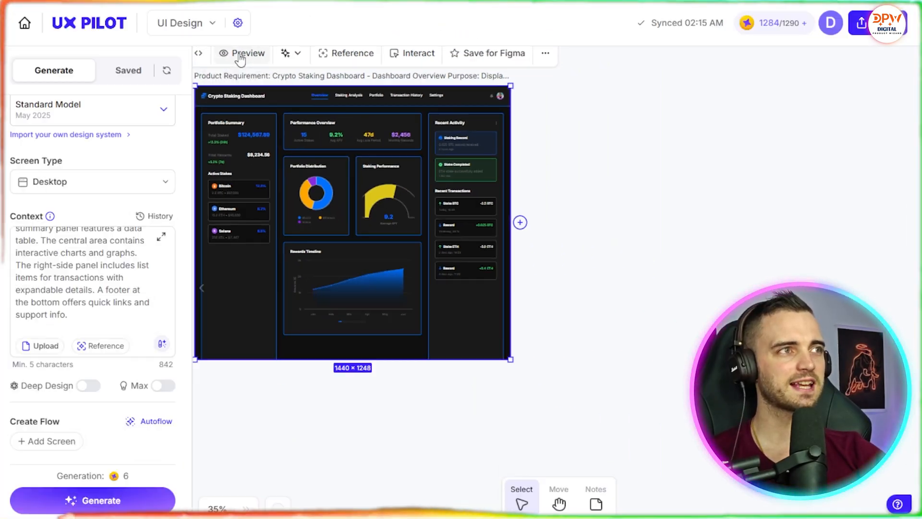
Preview the dashboard at actual size and scroll through its APY and monthly rewards charts.
{"action": "left_click", "coordinate": [247, 53]}
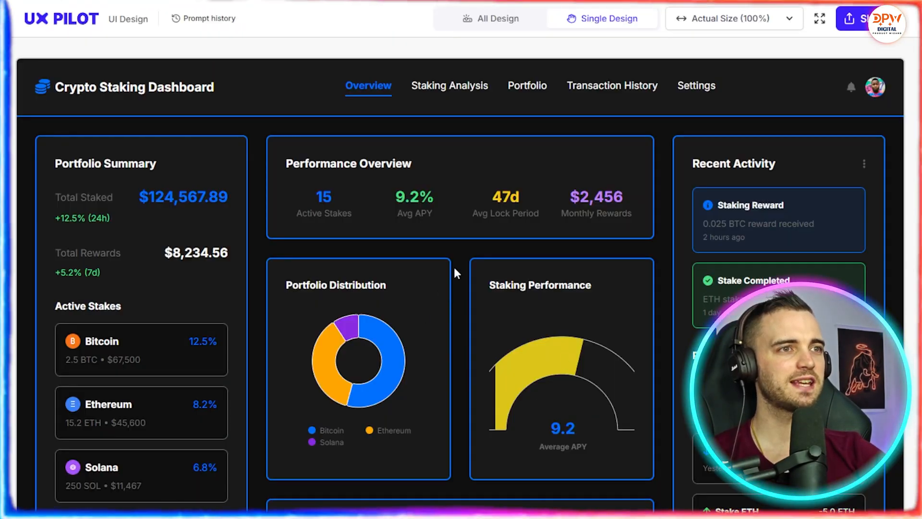
{"action": "scroll", "scroll_direction": "down", "scroll_amount": 3}
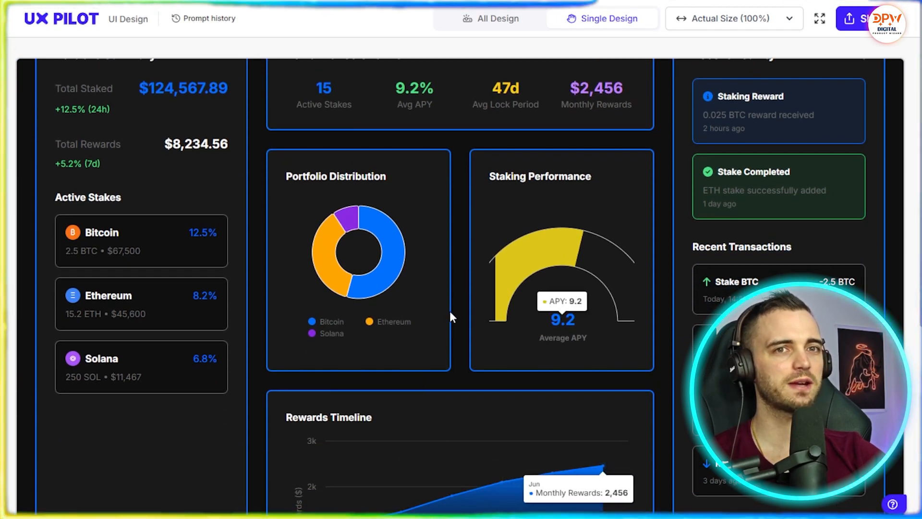
{"action": "scroll", "scroll_direction": "down", "scroll_amount": 3}
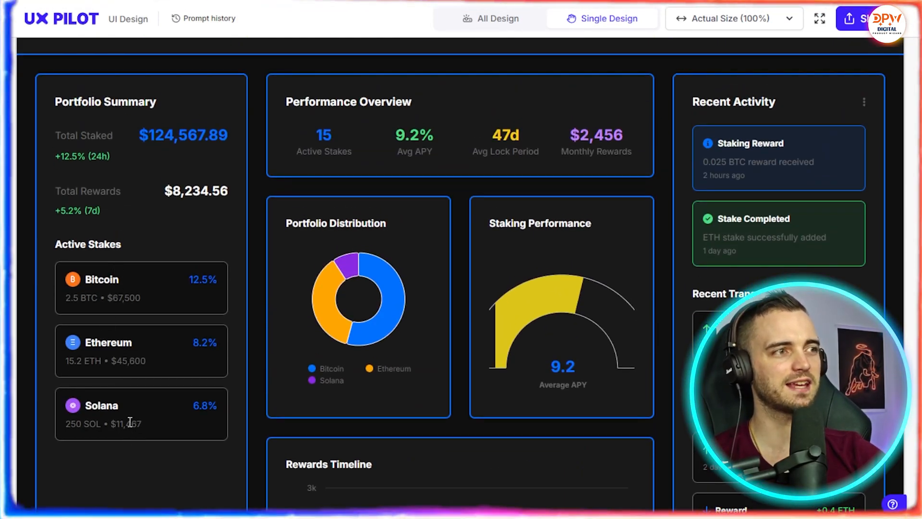
{"action": "mouse_move", "coordinate": [255, 187]}
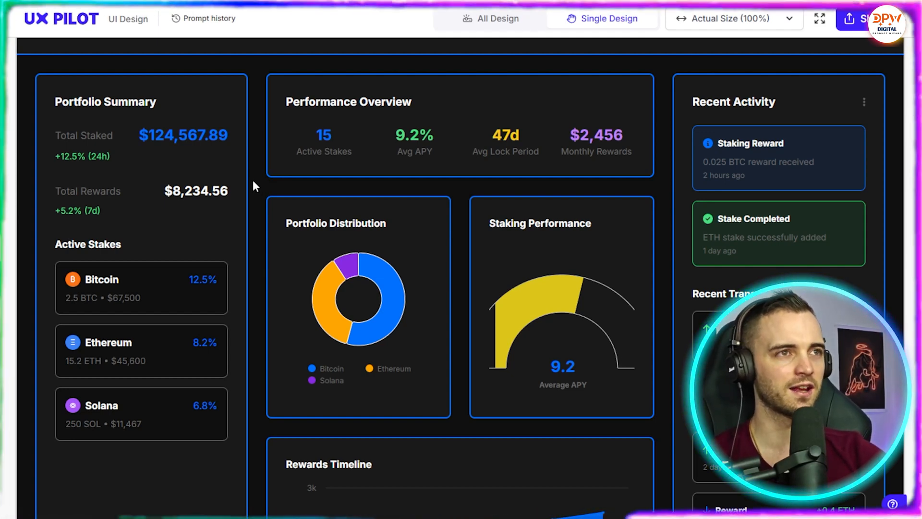
{"action": "mouse_move", "coordinate": [365, 288]}
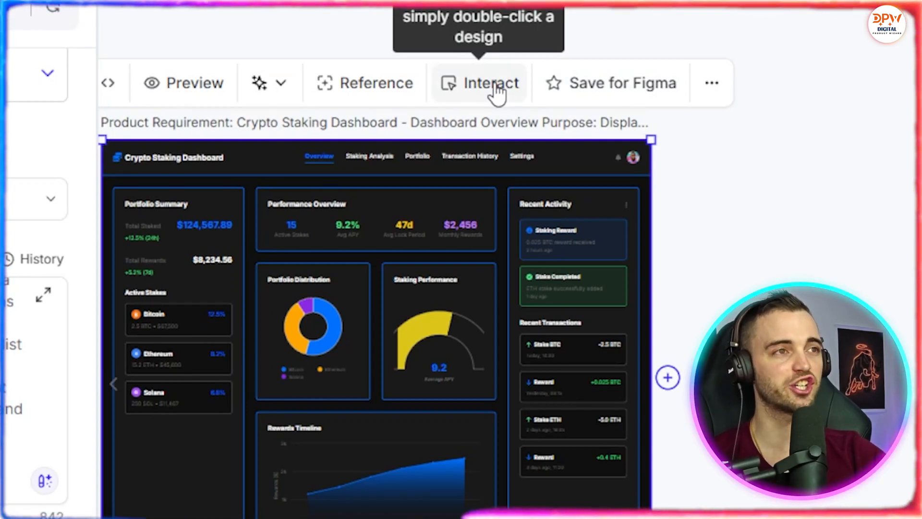
Exit the preview and reveal the Generate Variations option for the selected dashboard.
{"action": "left_click", "coordinate": [259, 82]}
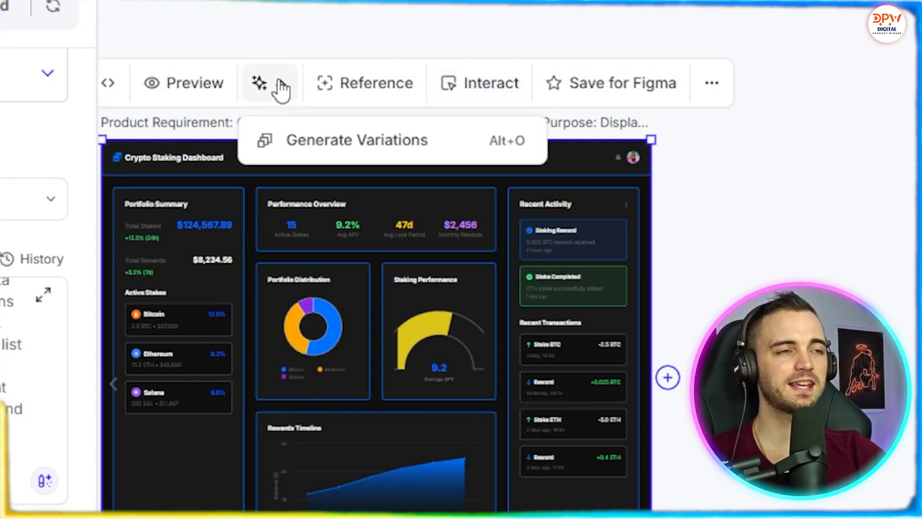